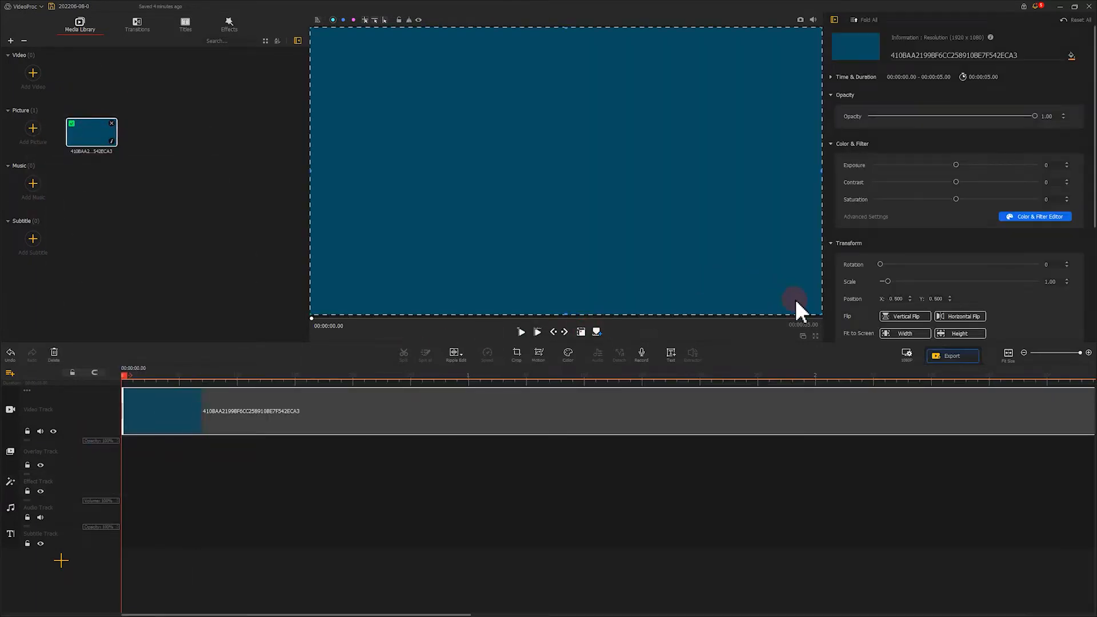
- Shrink the blue rectangle to about half size and add a hard-edged circular mask applied only to that clip
left_click_drag(800, 310, 643, 203)
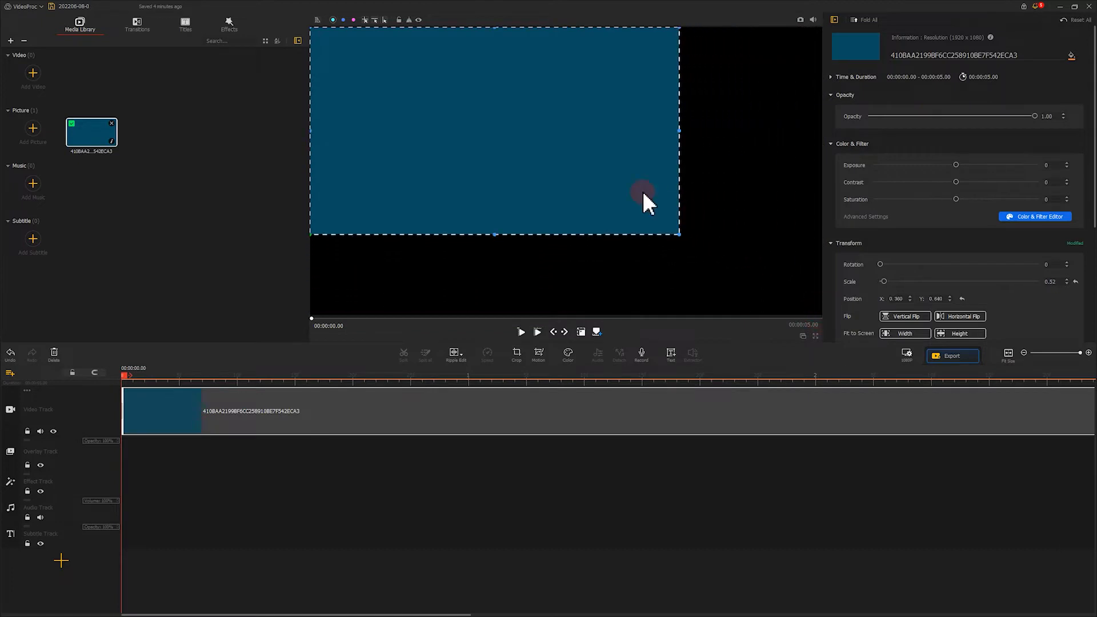
left_click(228, 24)
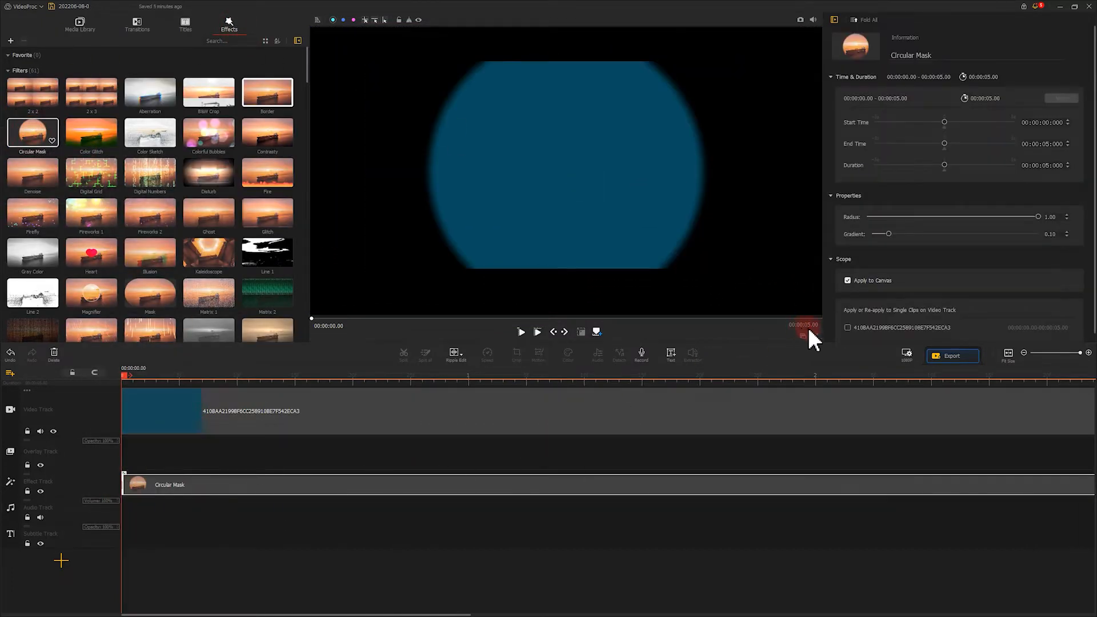
left_click(847, 281)
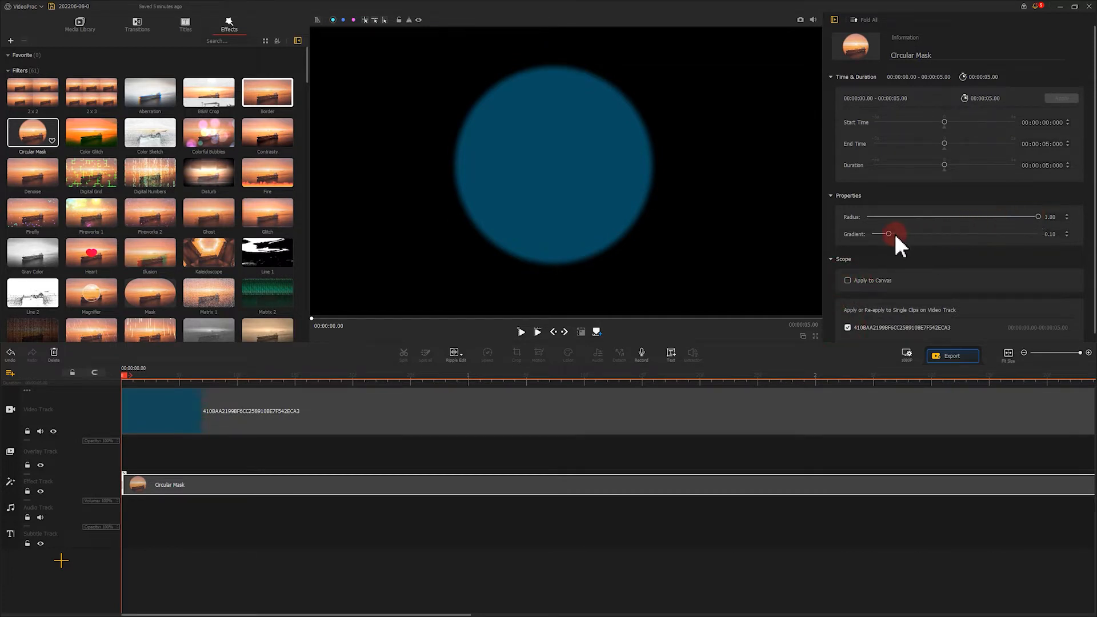
left_click_drag(890, 233, 872, 233)
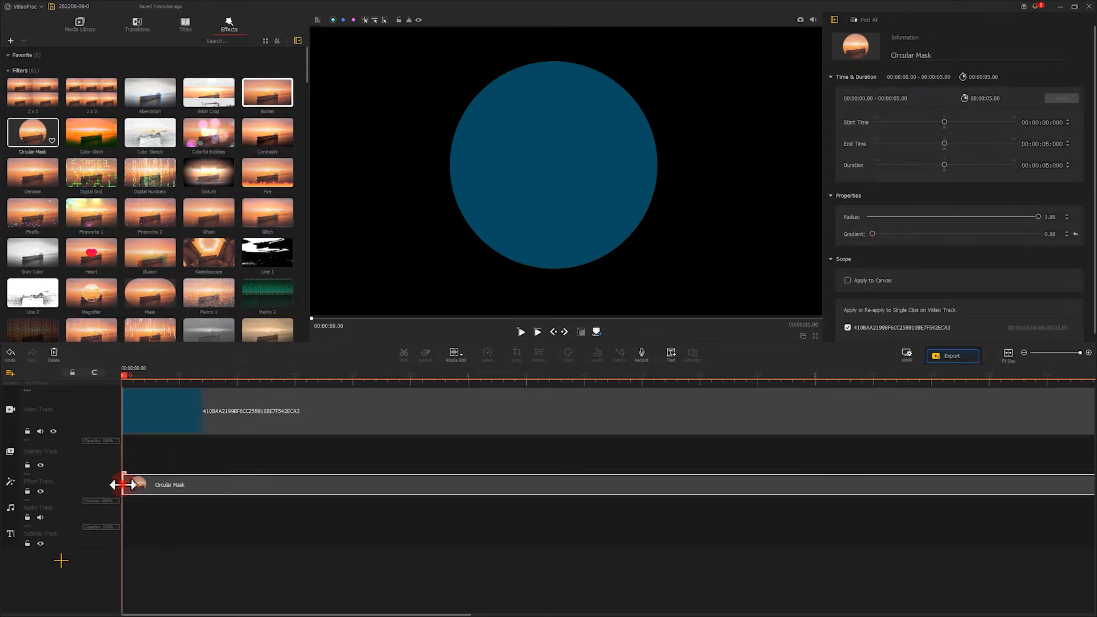
- Trim the mask so the circle appears slightly after the clip begins, and move the playhead there
left_click_drag(126, 485, 168, 485)
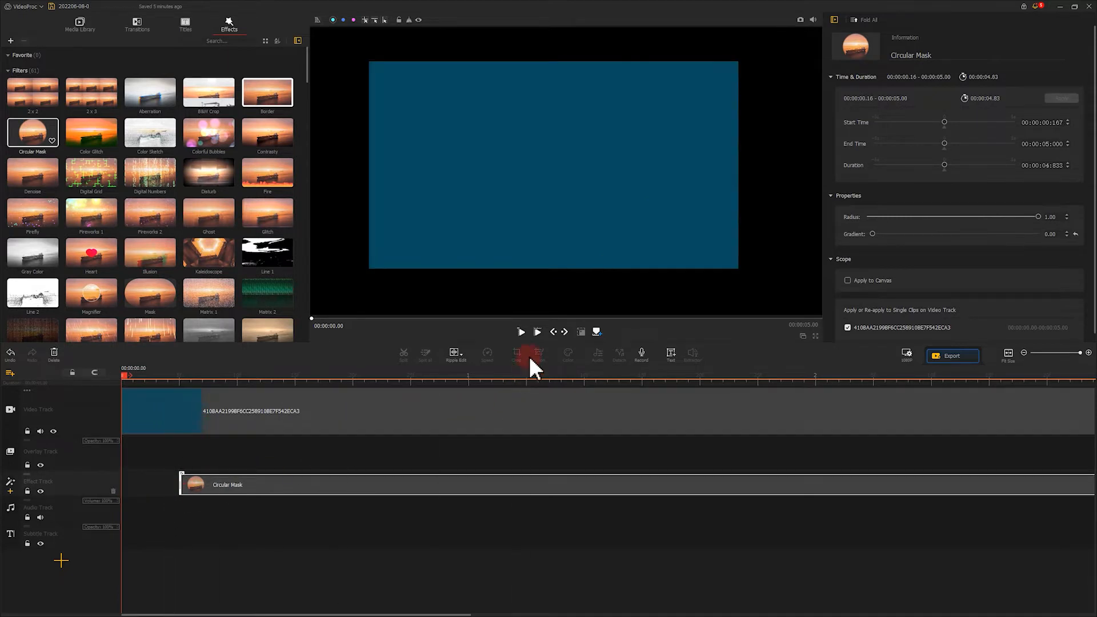
left_click(521, 331)
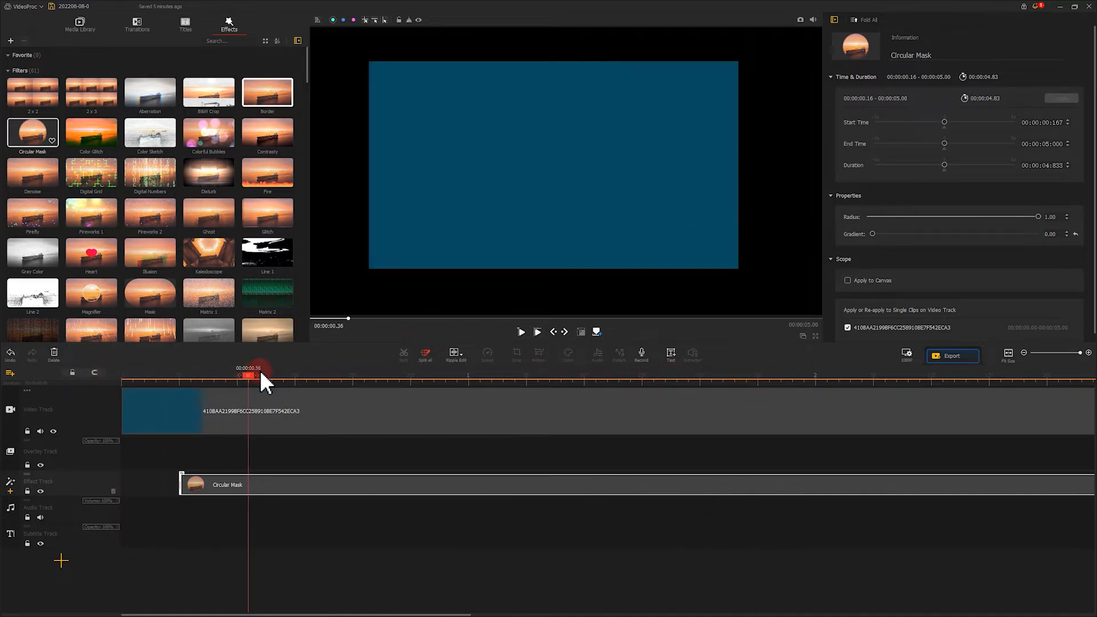
left_click_drag(249, 368, 283, 368)
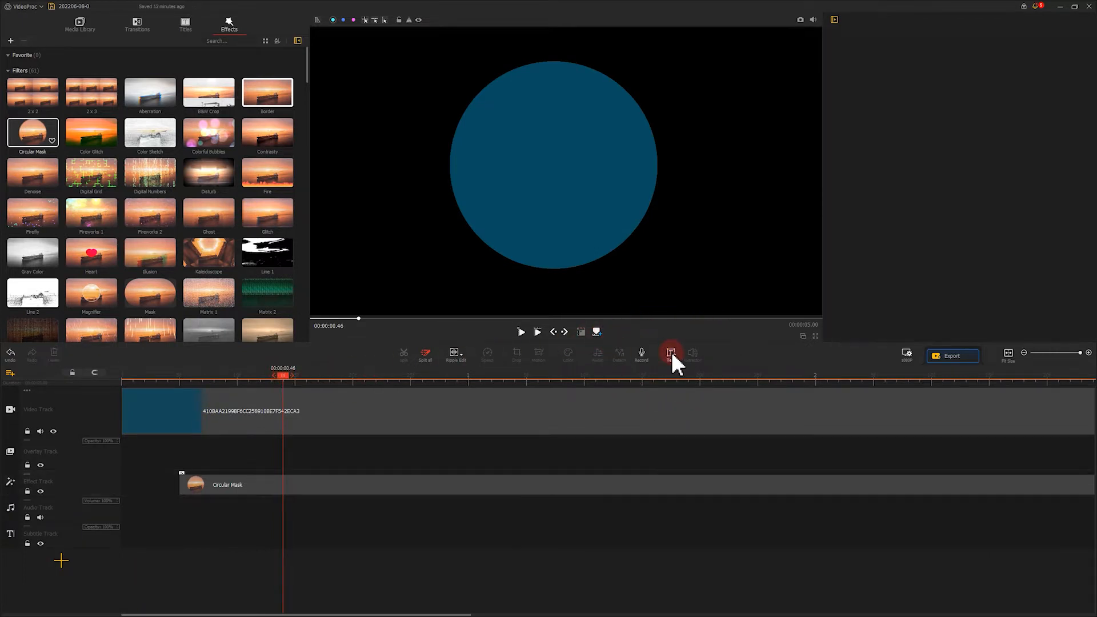
- Add a white 'Design' title over the blue circle in Magneto font
left_click(671, 353)
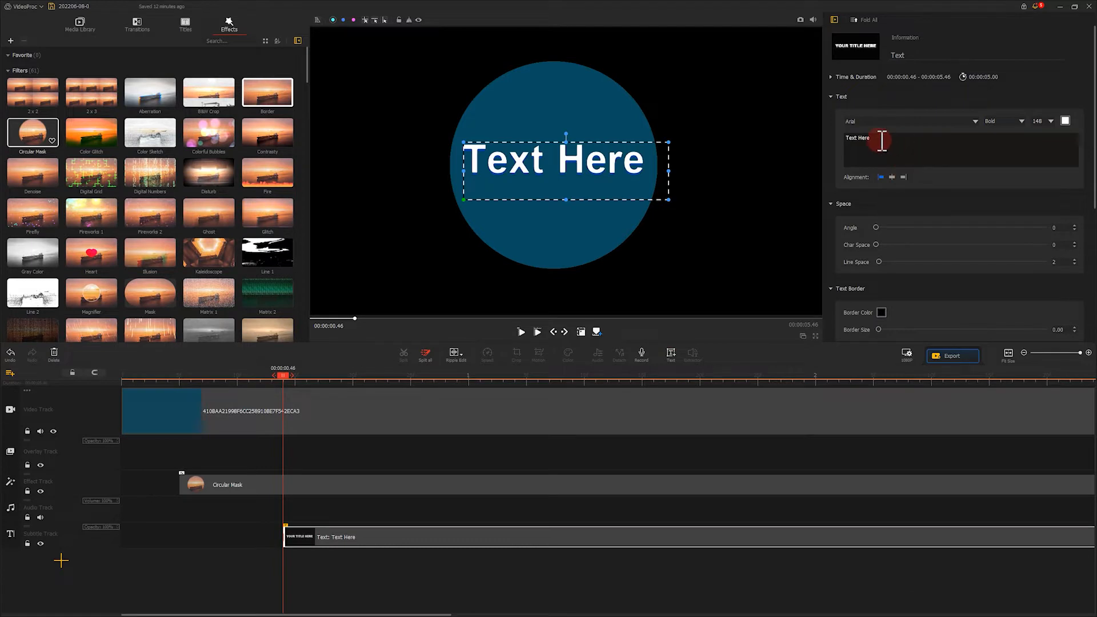
type("Design")
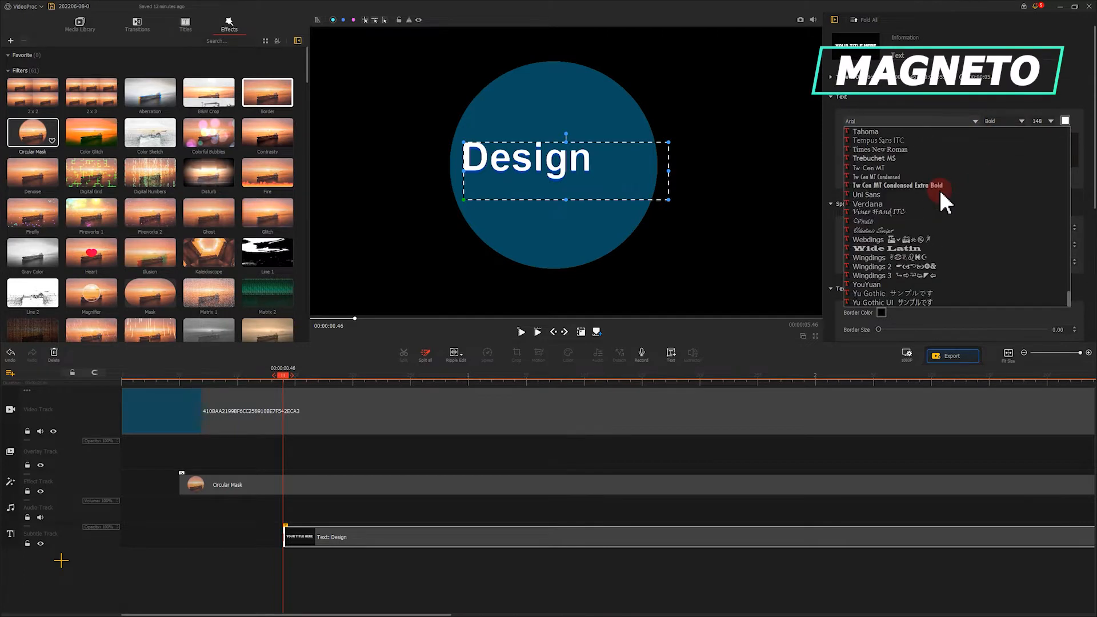
scroll("down", 3)
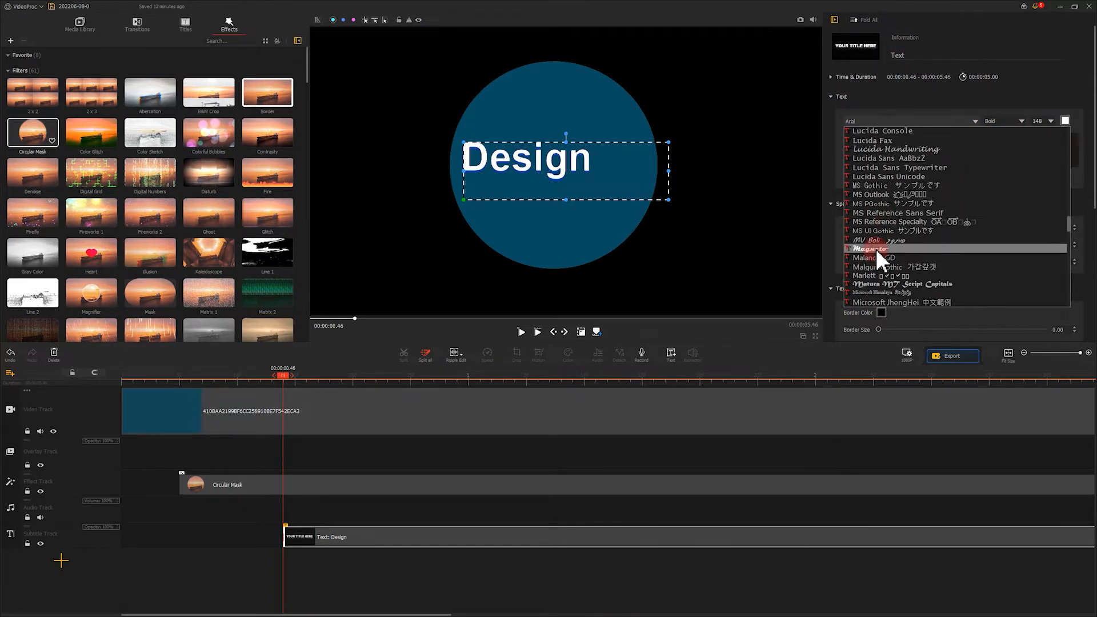
left_click(870, 248)
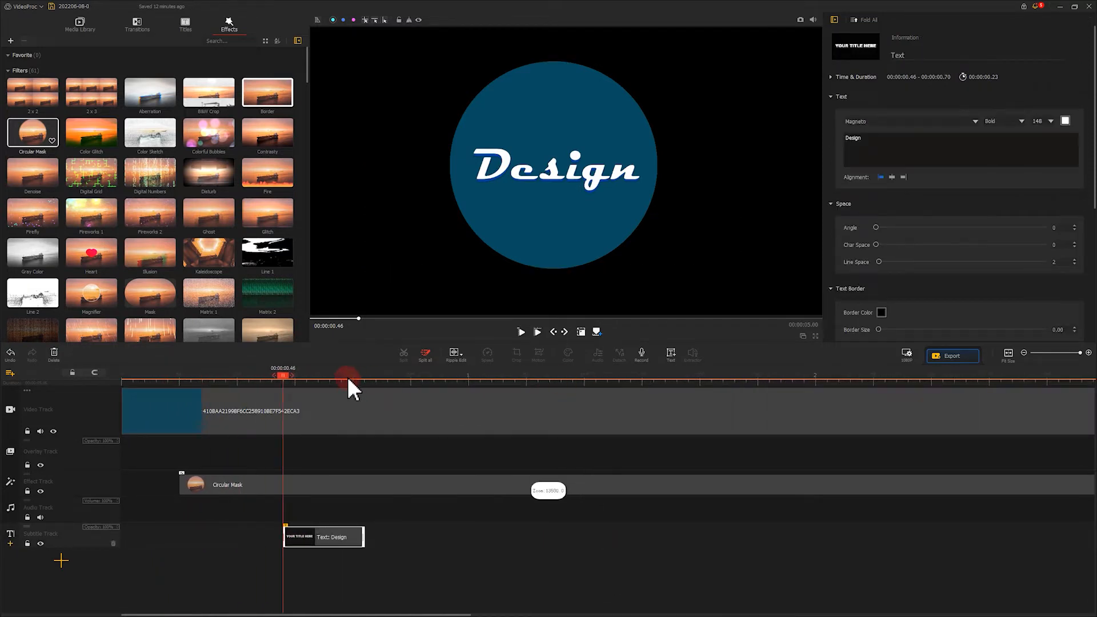
- Copy the Design title and paste it as a run of back-to-back clips after the original
left_click_drag(349, 378, 364, 378)
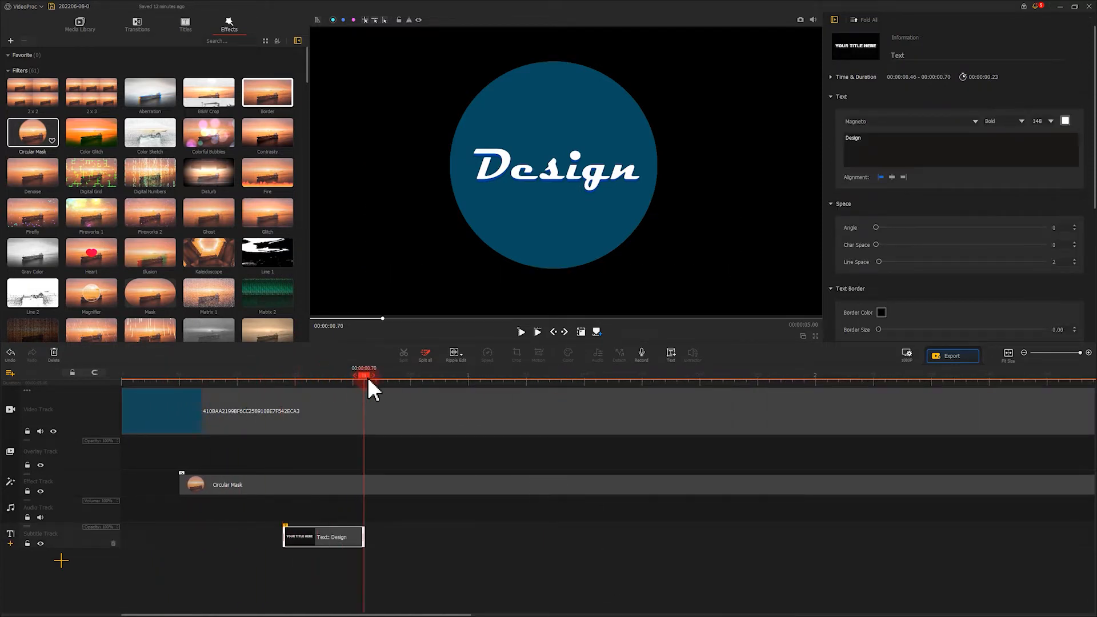
right_click(336, 537)
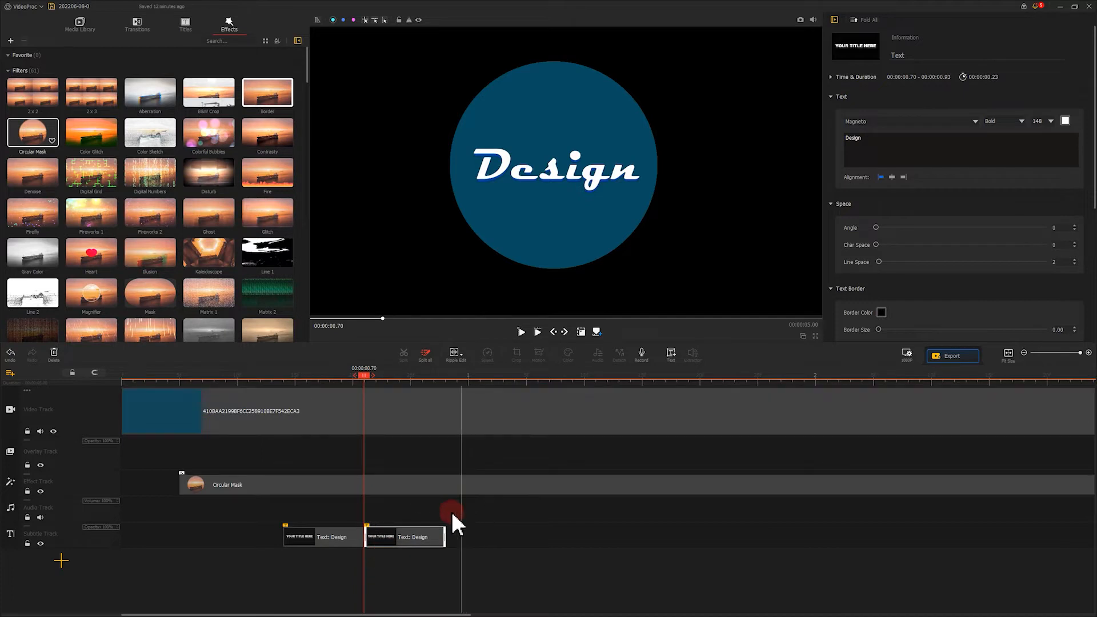
right_click(618, 547)
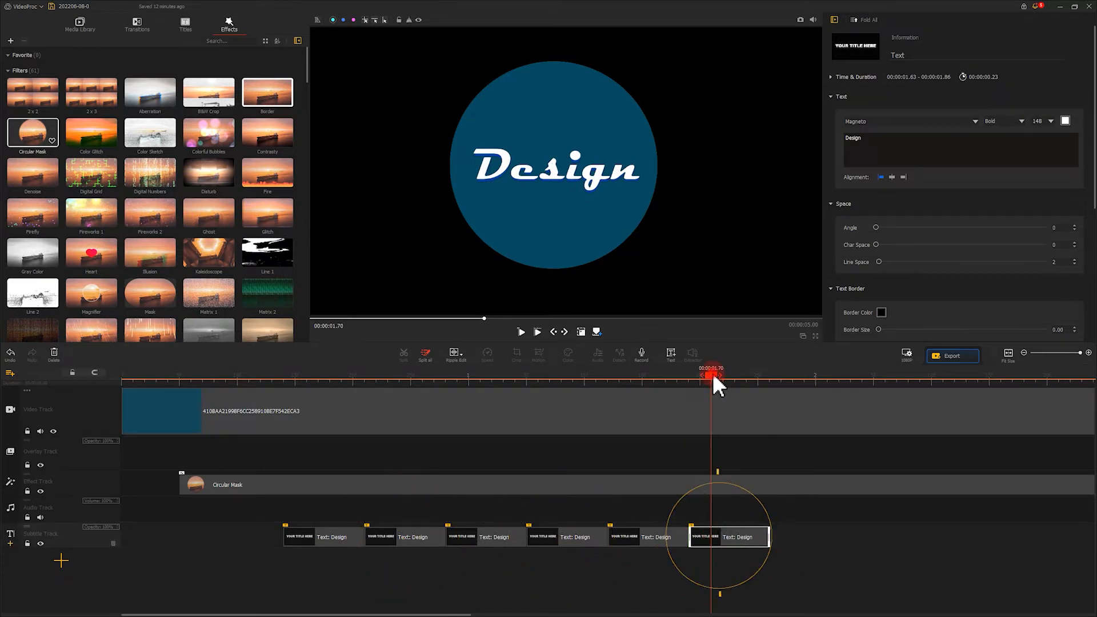
- Colour the second title copy pink and lengthen the final copy
left_click(398, 537)
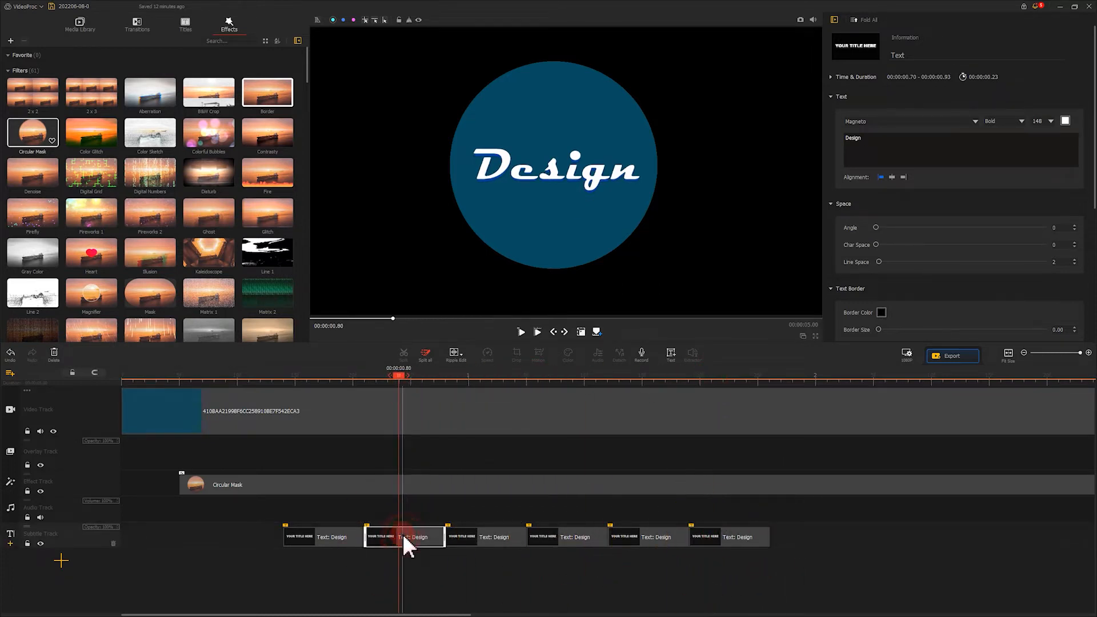
left_click(1065, 121)
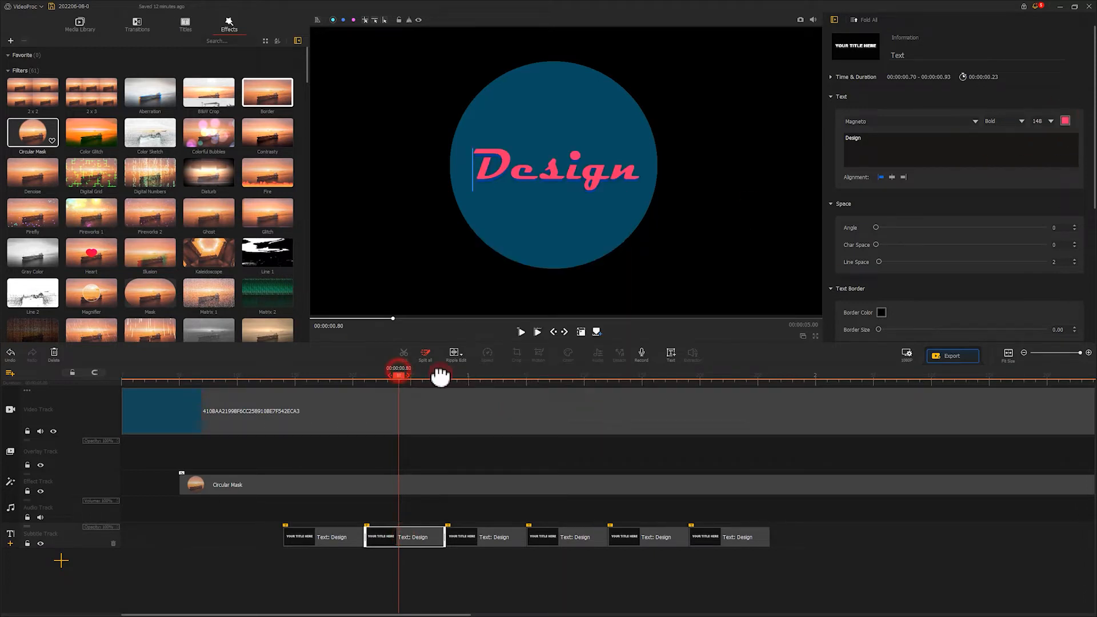
left_click(734, 537)
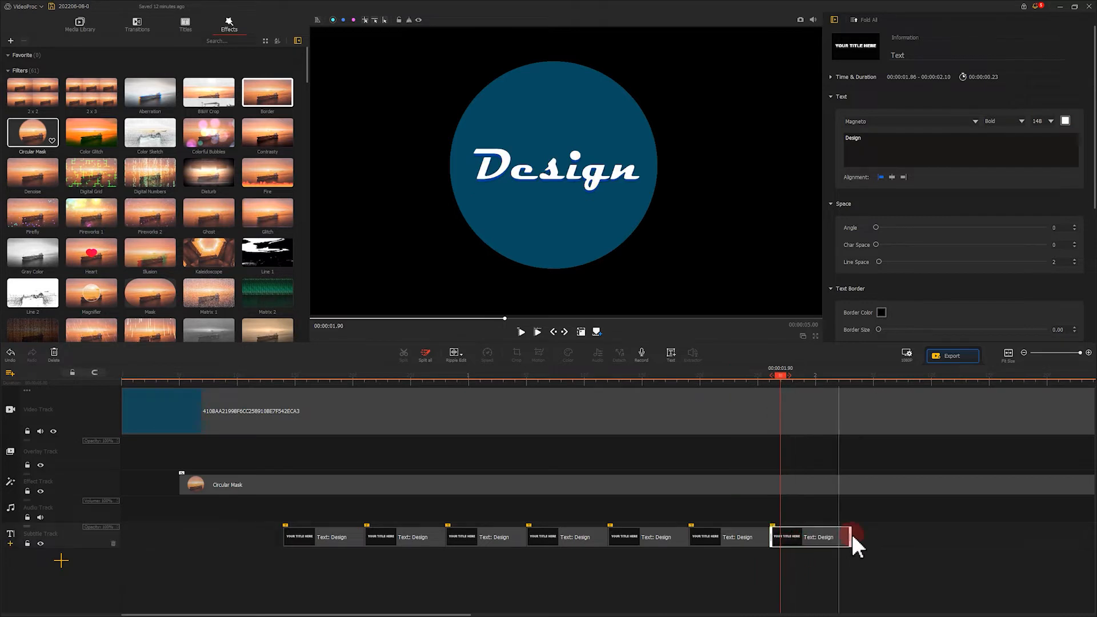
left_click_drag(840, 537, 1008, 537)
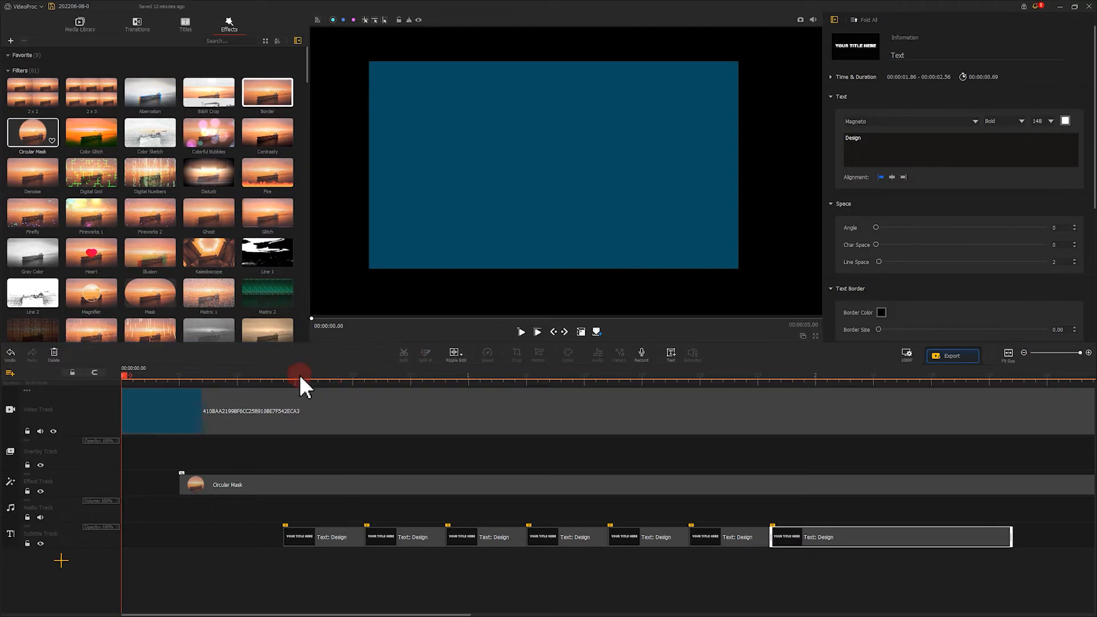
left_click(522, 332)
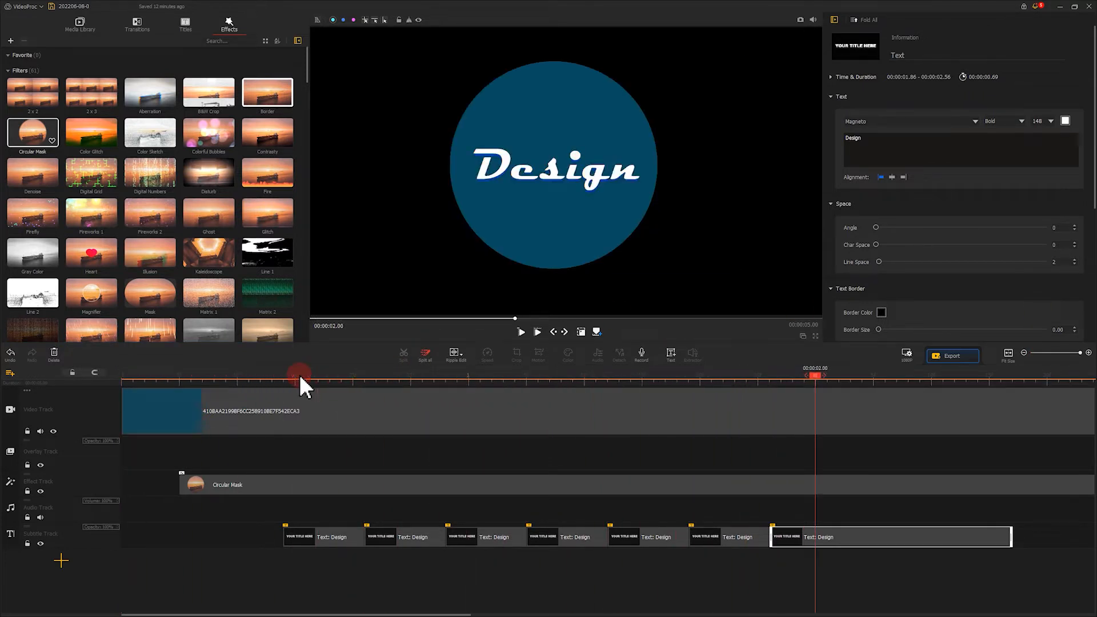
left_click(521, 332)
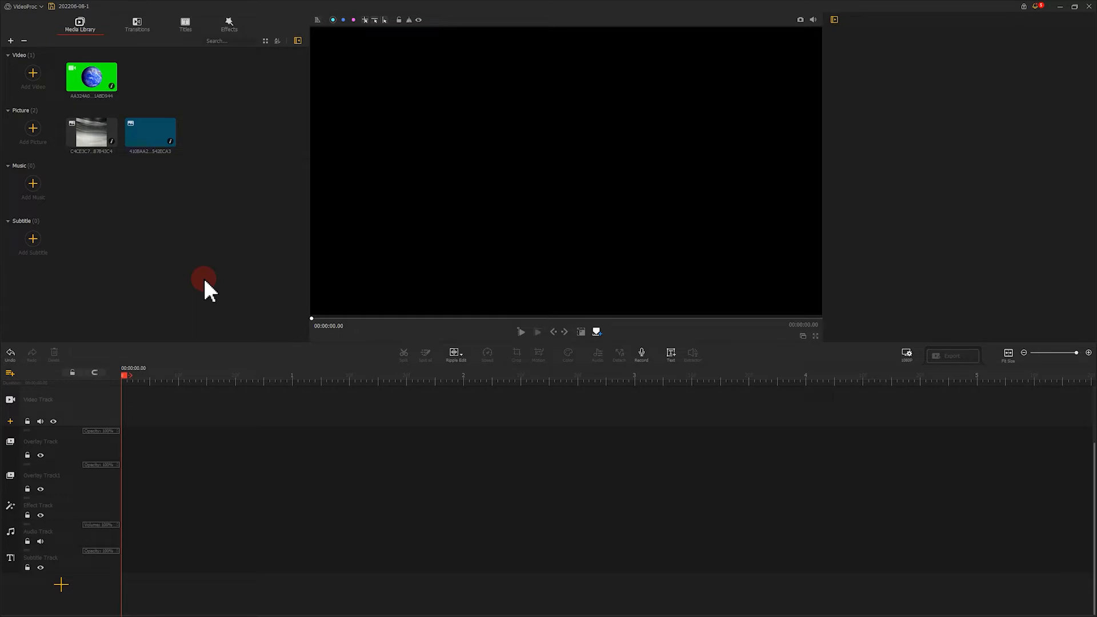
- Put the blue image on the video track and adjust its circular mask radius to 0.82 for a clean circle
left_click_drag(149, 133, 189, 406)
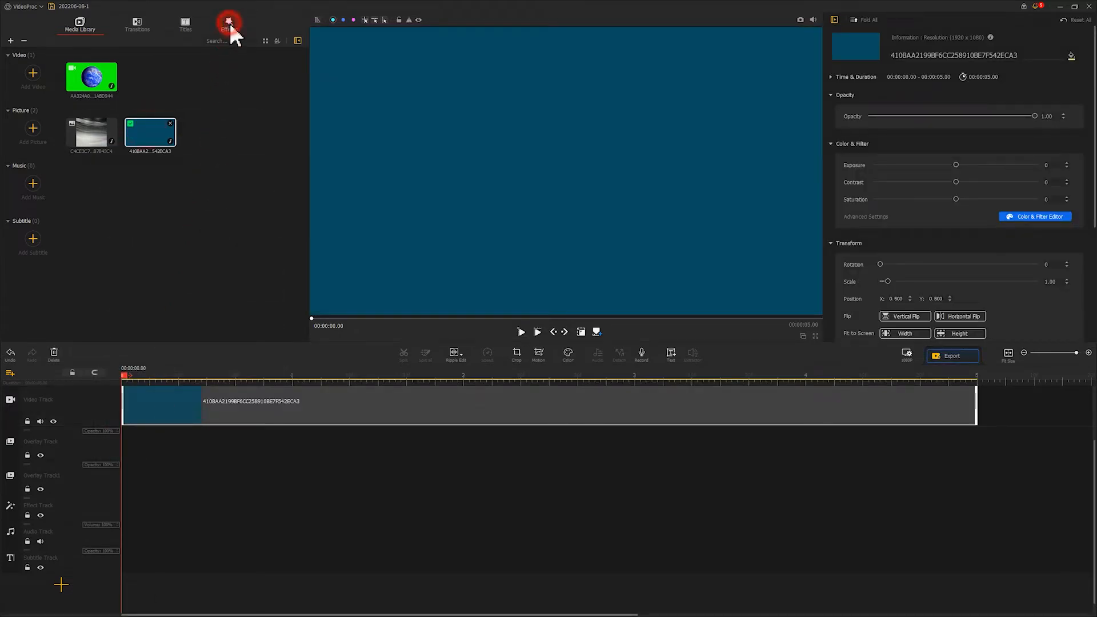
left_click(229, 24)
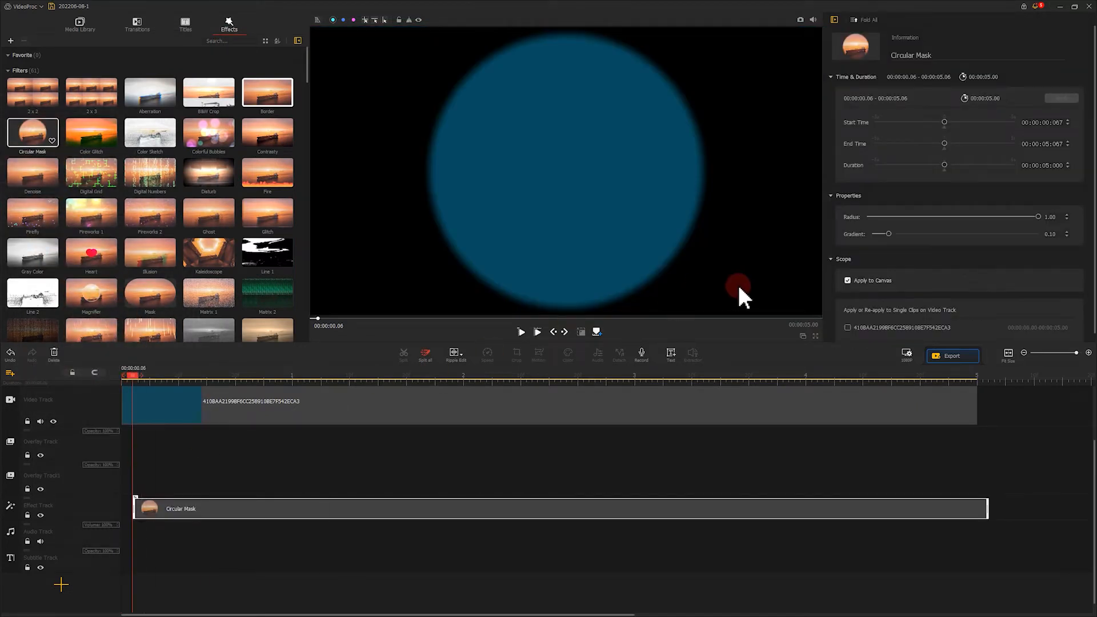
left_click_drag(1038, 216, 1016, 216)
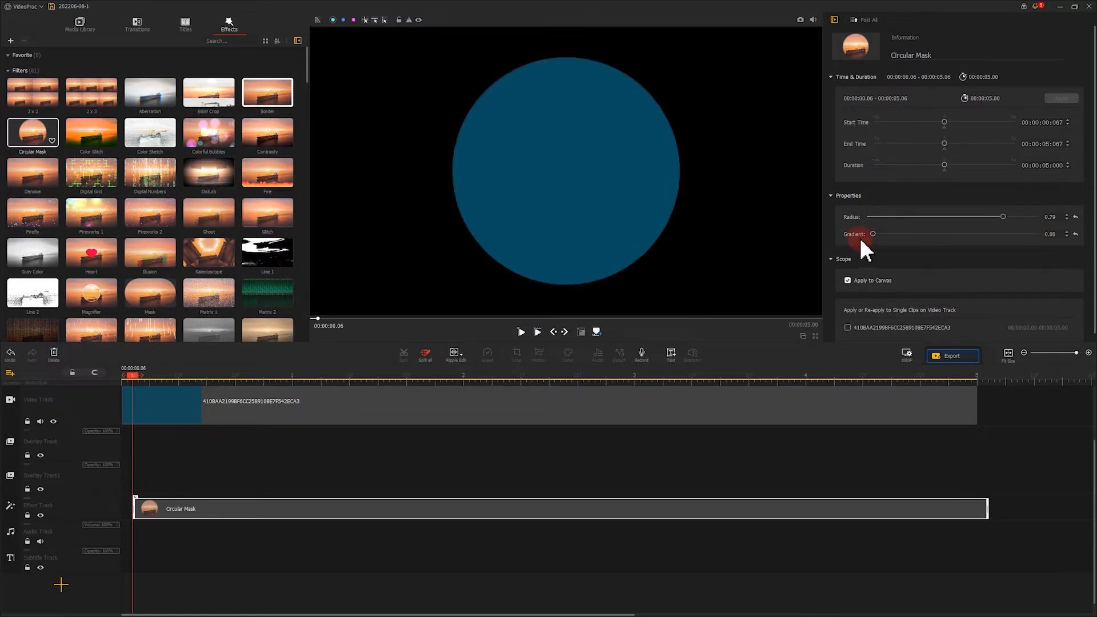
left_click_drag(1003, 216, 971, 216)
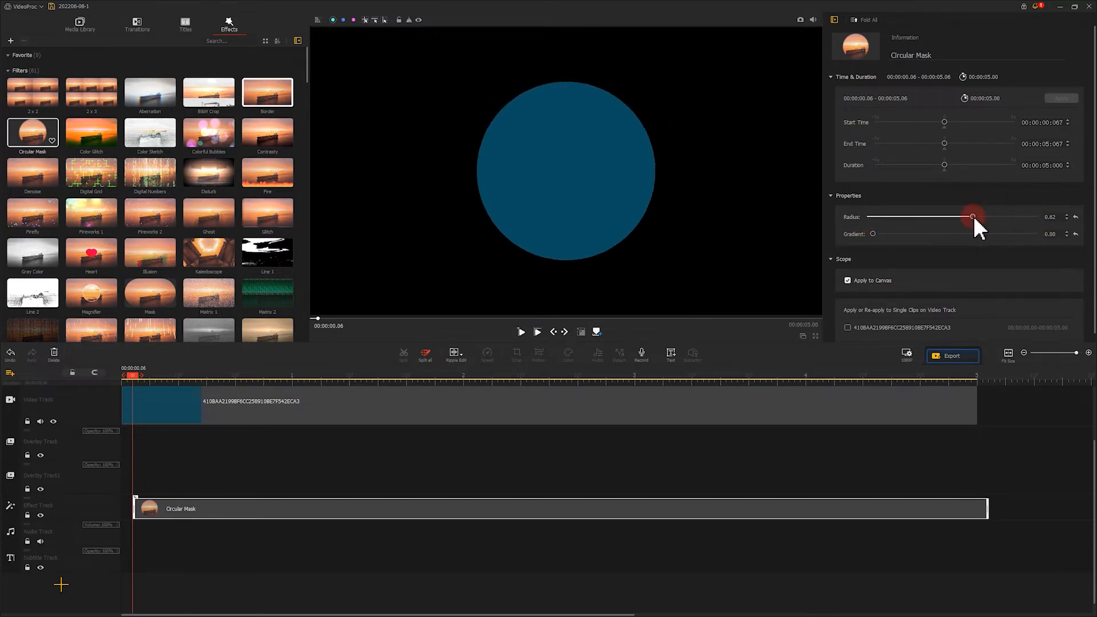
left_click_drag(945, 217, 973, 217)
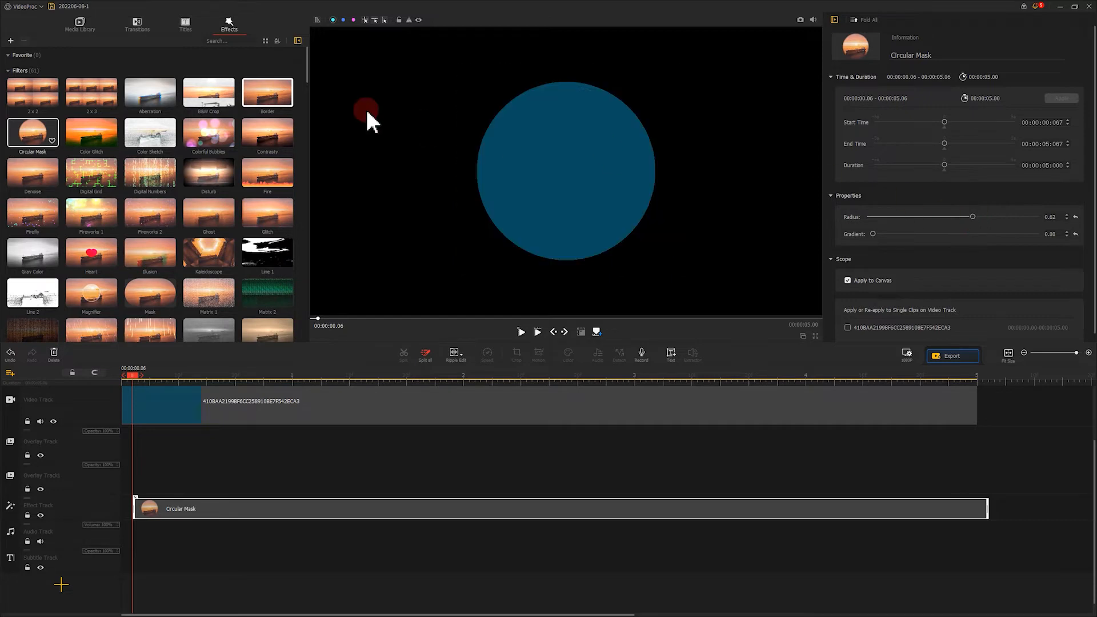
- Place the grey texture picture on the overlay track and enlarge it to scale 2.78 to fill the circle
left_click(80, 24)
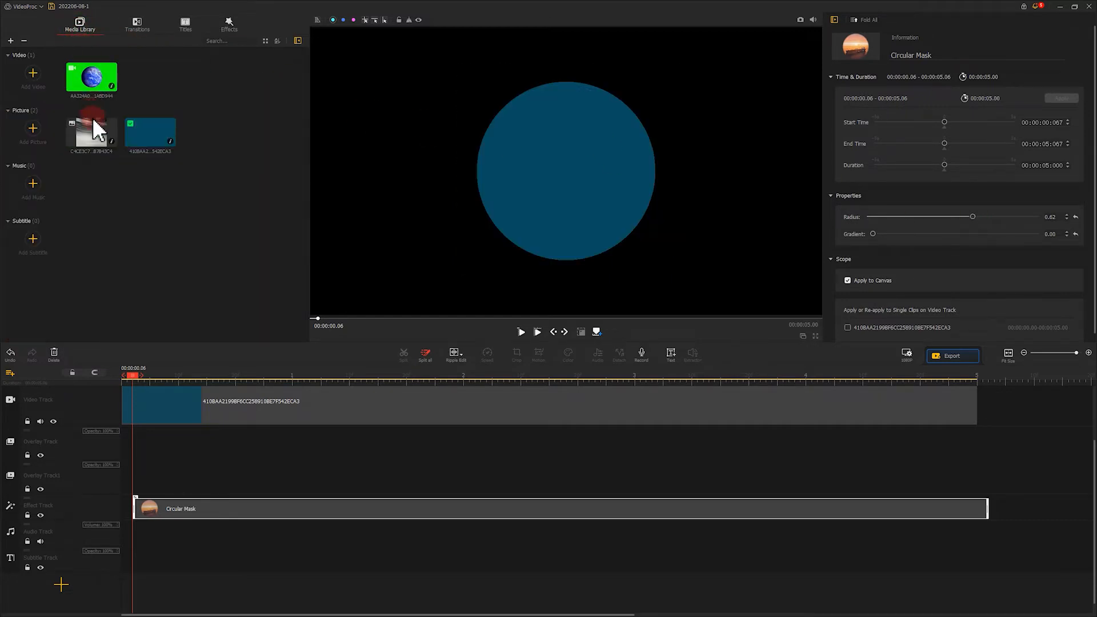
left_click_drag(92, 132, 154, 448)
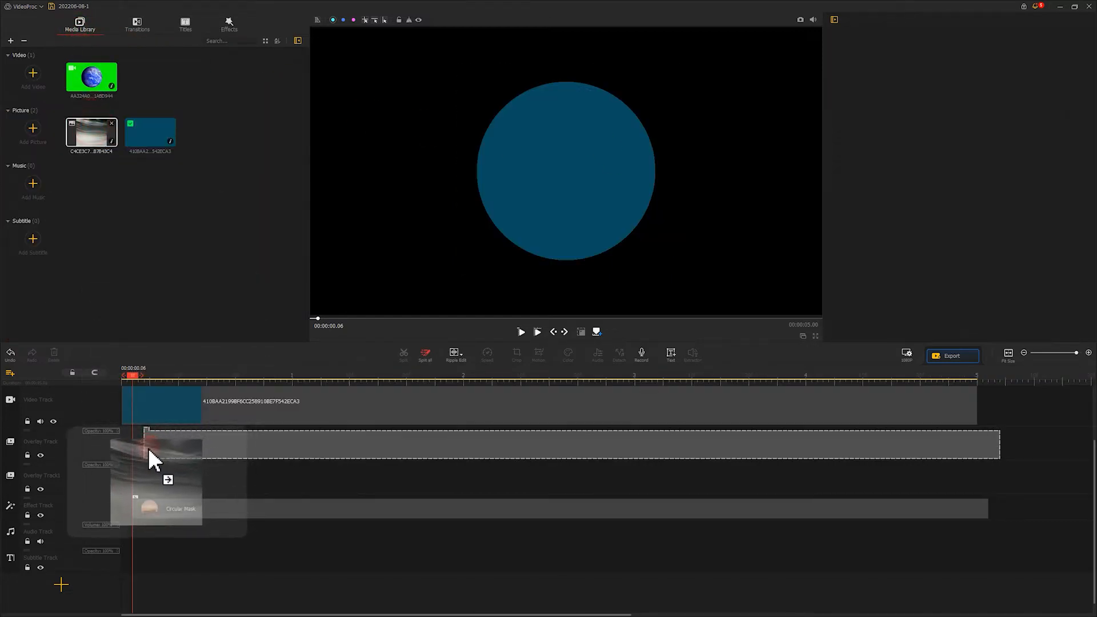
left_click(168, 444)
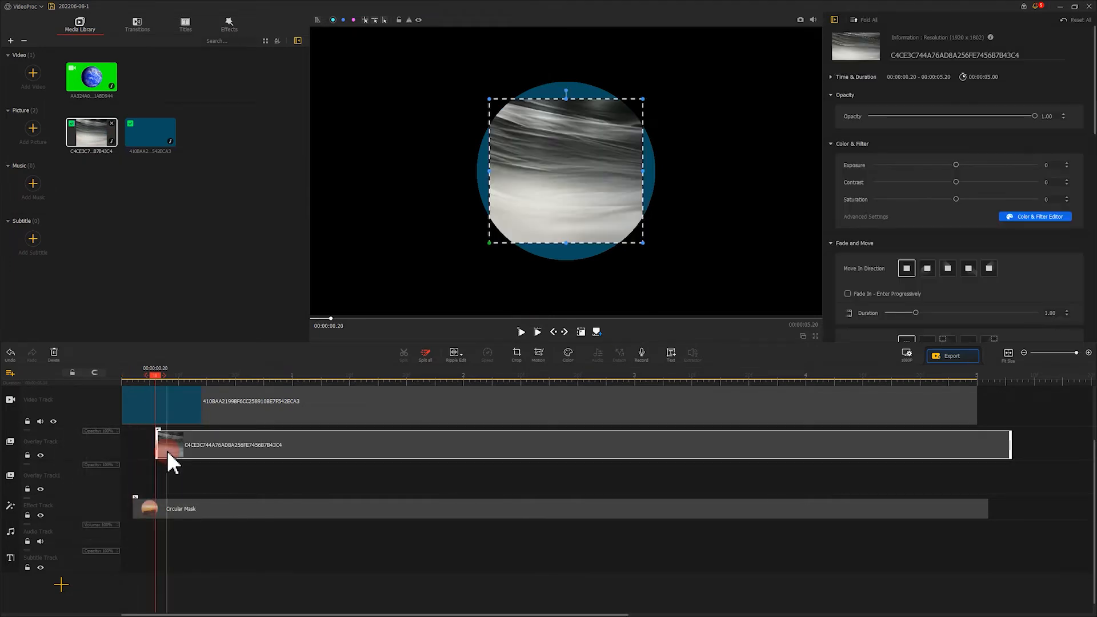
left_click(905, 327)
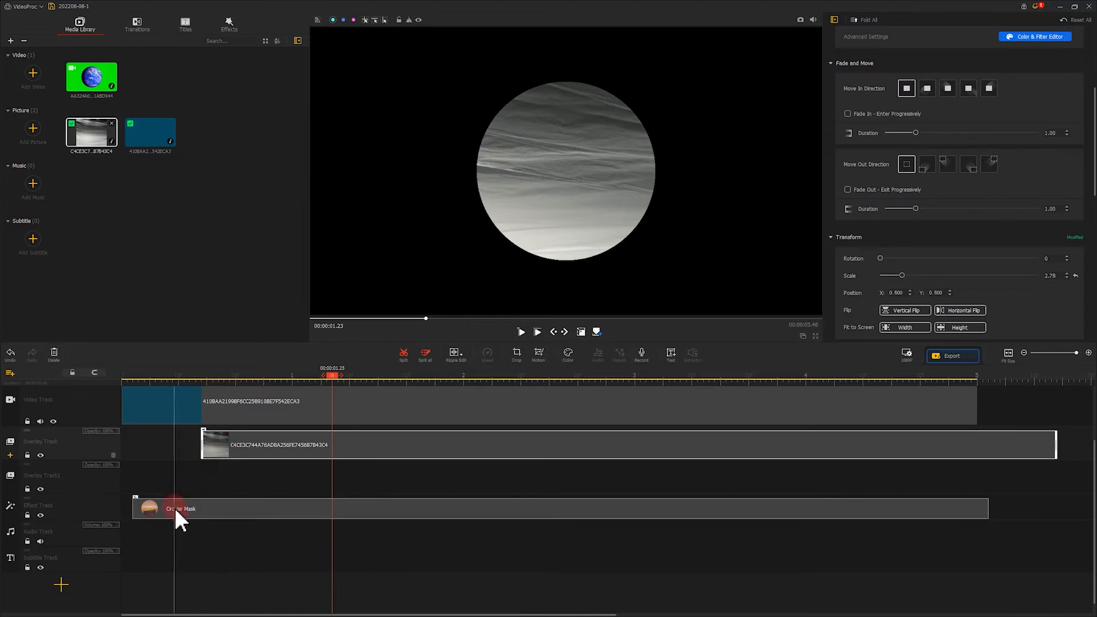
- Shift the mask and texture clips later on the timeline and preview the textured circle
left_click_drag(333, 376, 366, 376)
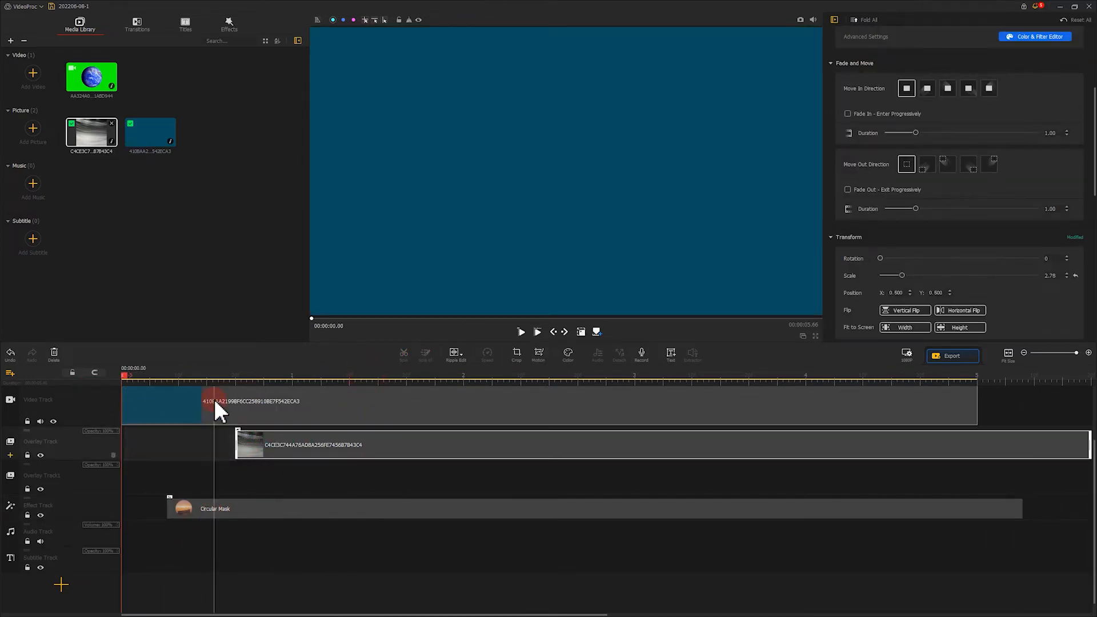
left_click(521, 332)
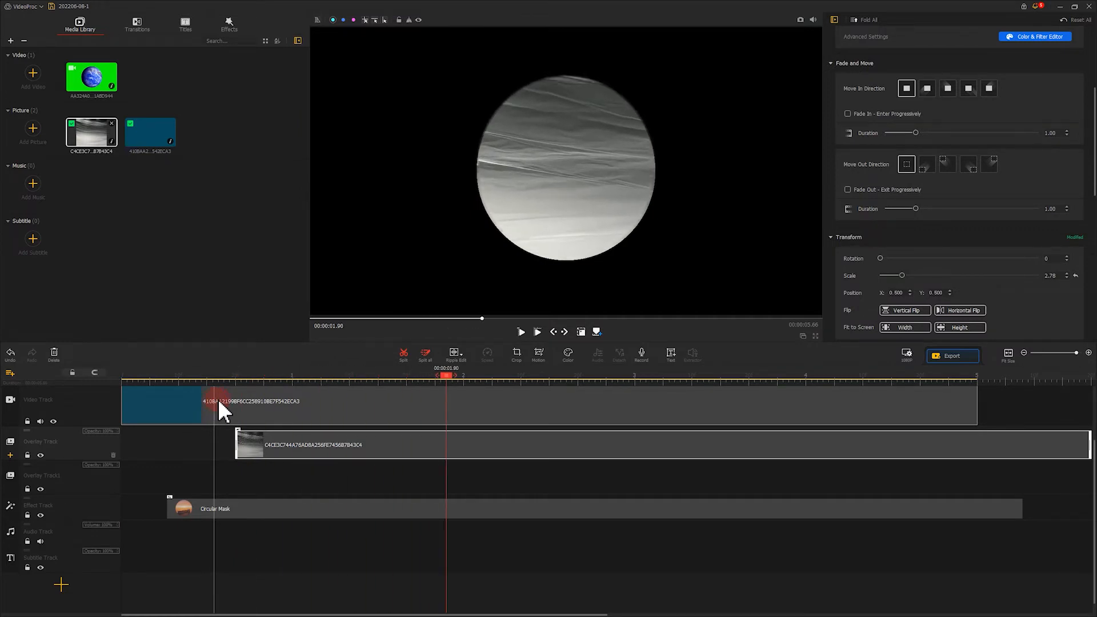
left_click(537, 354)
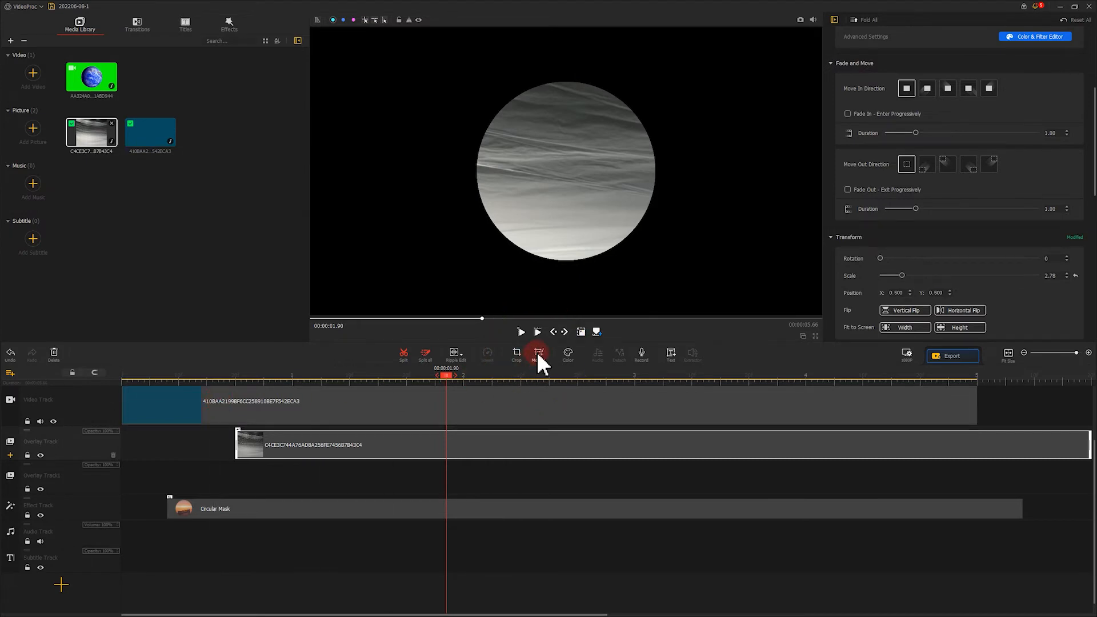
- In the Motion editor, set the texture's starting crop frame at Keyframe 1
left_click(538, 353)
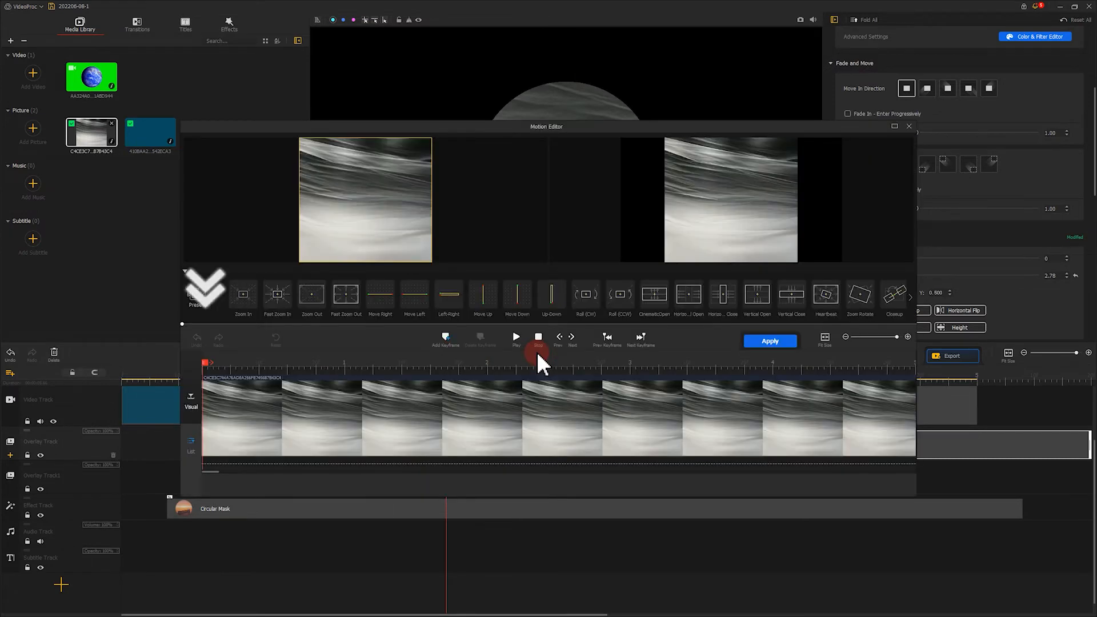
left_click(444, 340)
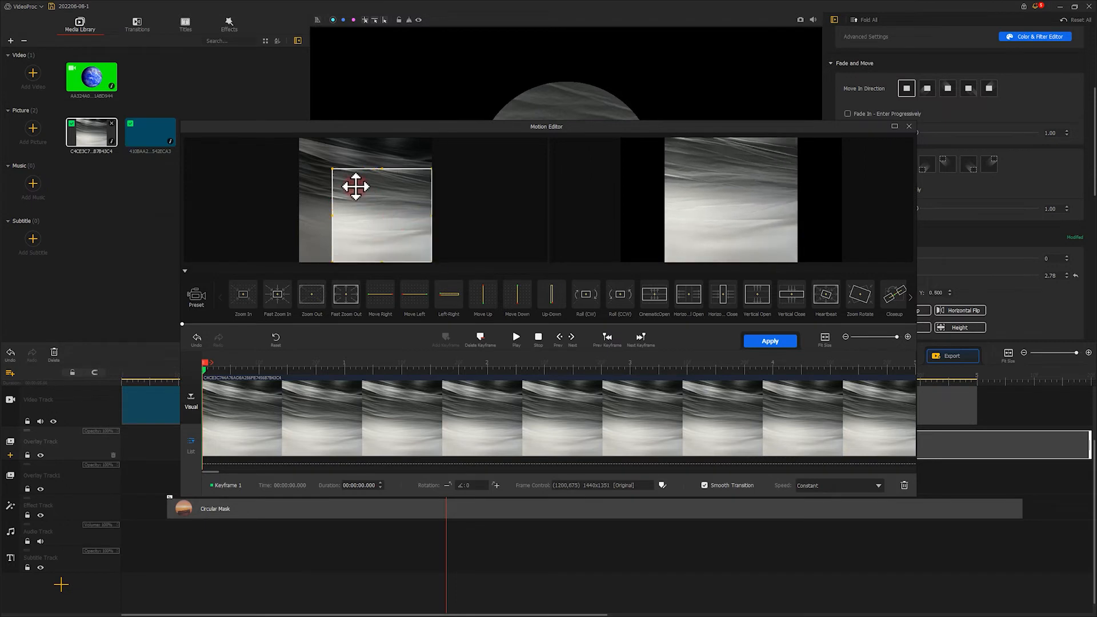
left_click_drag(355, 187, 330, 153)
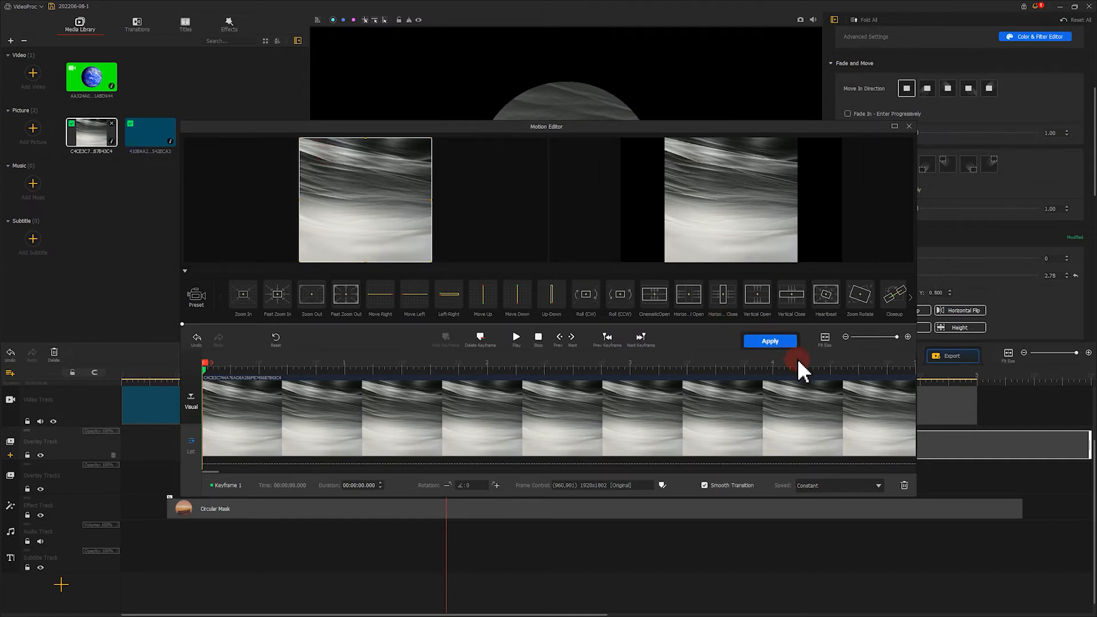
- Shrink the ending frame at Keyframe 2 to zoom into the texture and apply the motion
left_click(640, 340)
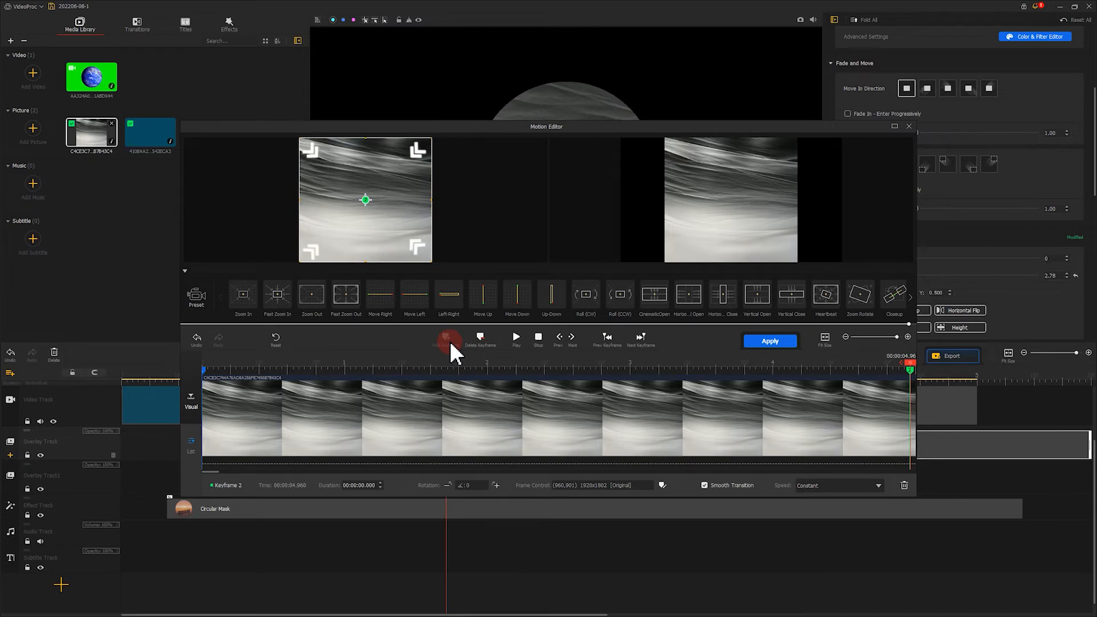
left_click_drag(366, 200, 393, 235)
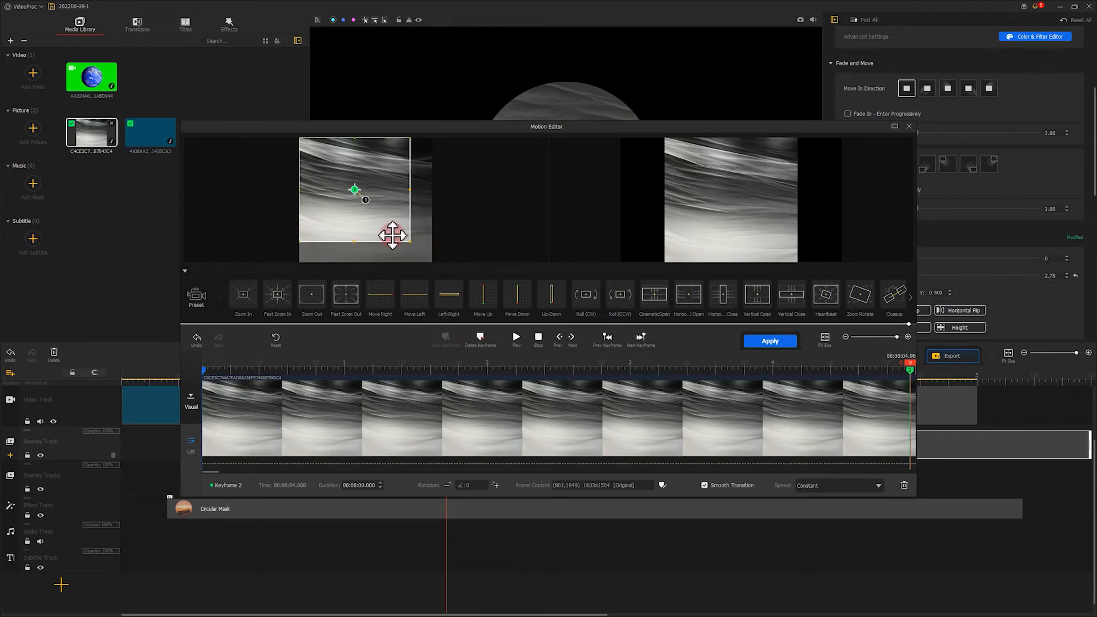
left_click(654, 293)
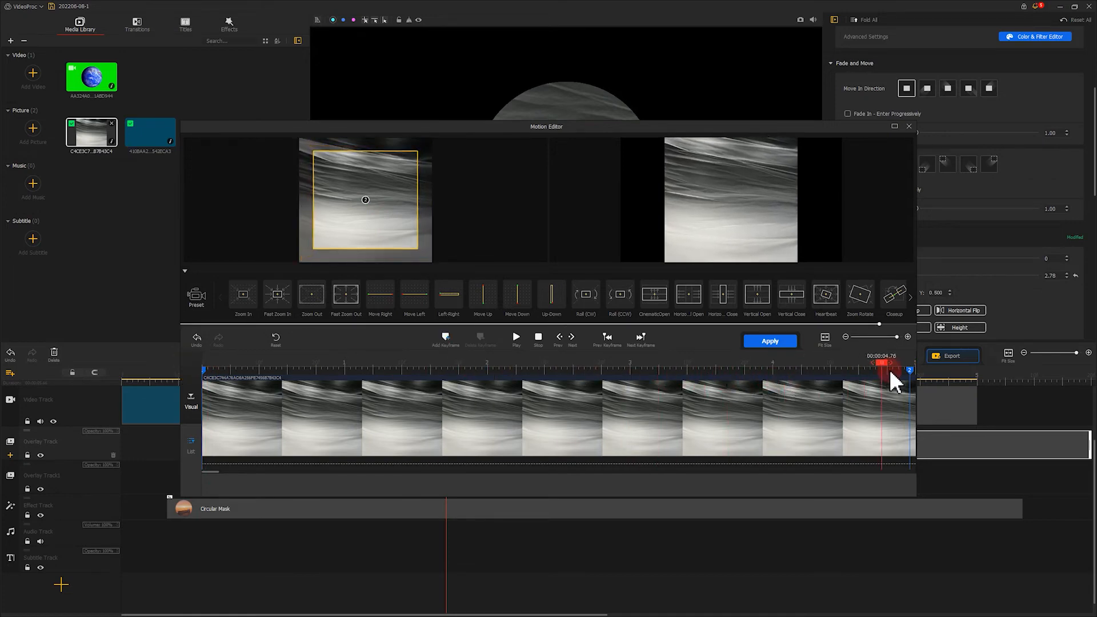
left_click(769, 341)
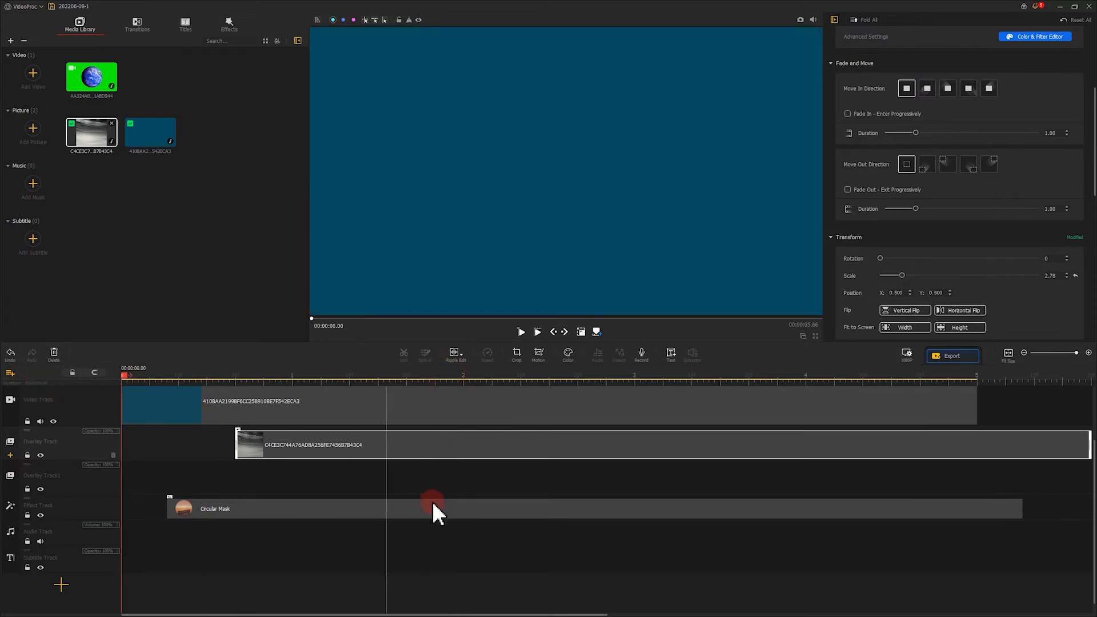
- Drop the green-screen Earth video onto a second overlay track at 00:00:01.96
left_click(521, 332)
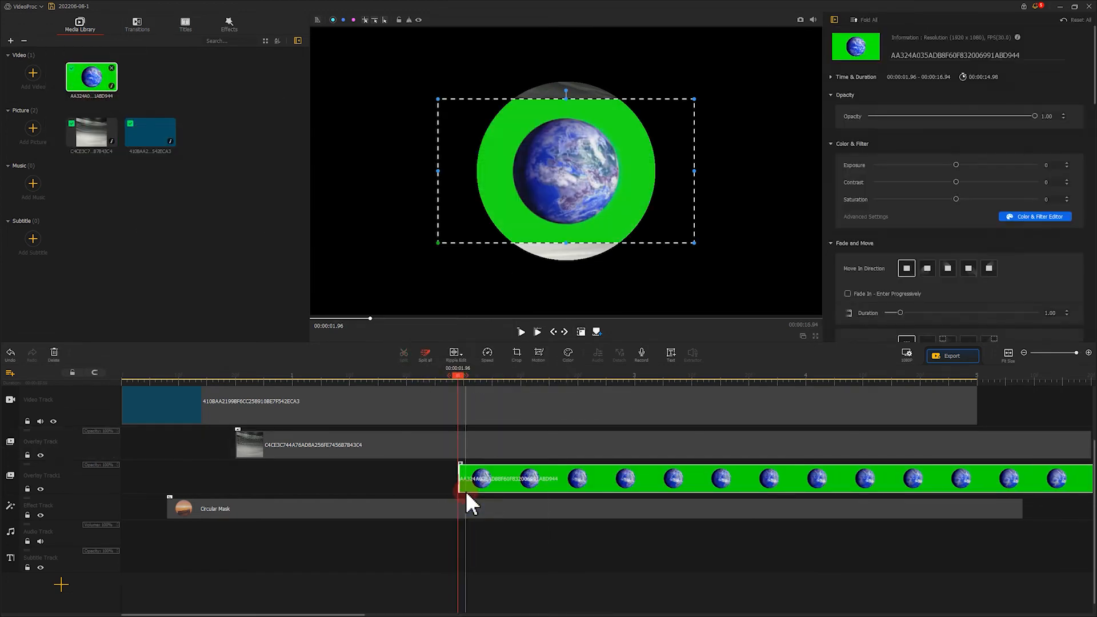
- Enable Chroma Key on the Earth clip (Tolerance 26, Smoothness 23) and resize the Earth to fit the circle
scroll("down", 3)
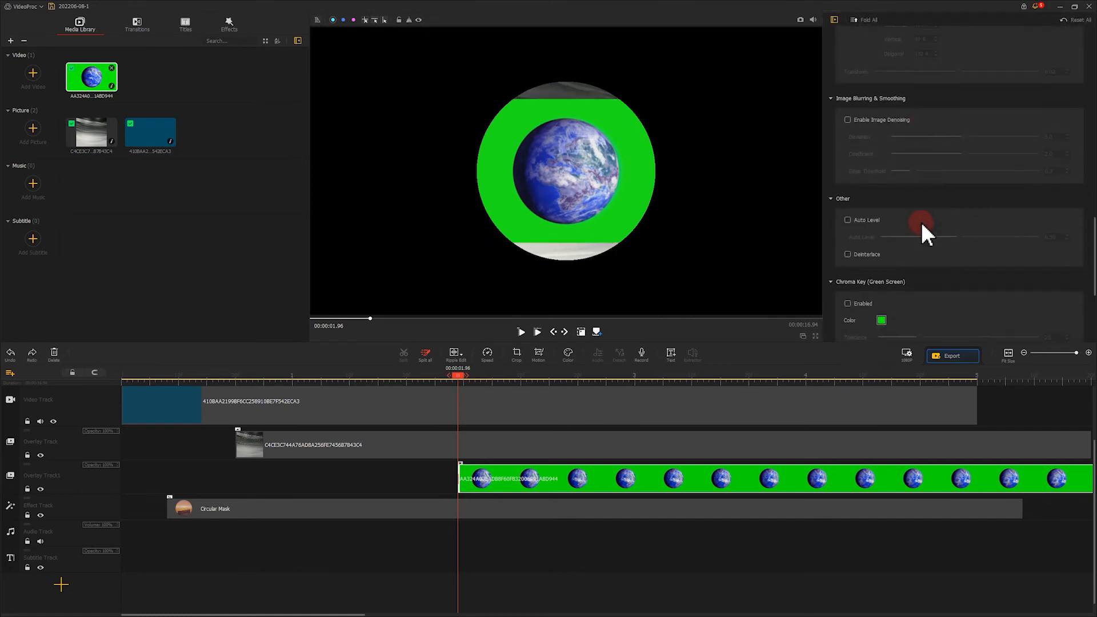
scroll("down", 3)
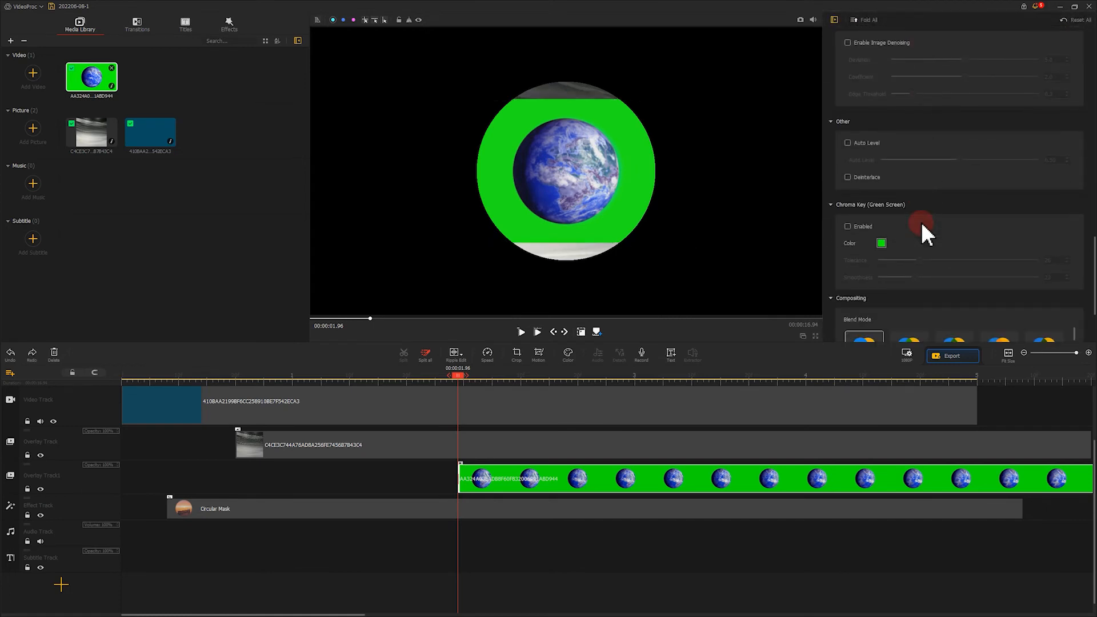
left_click(848, 226)
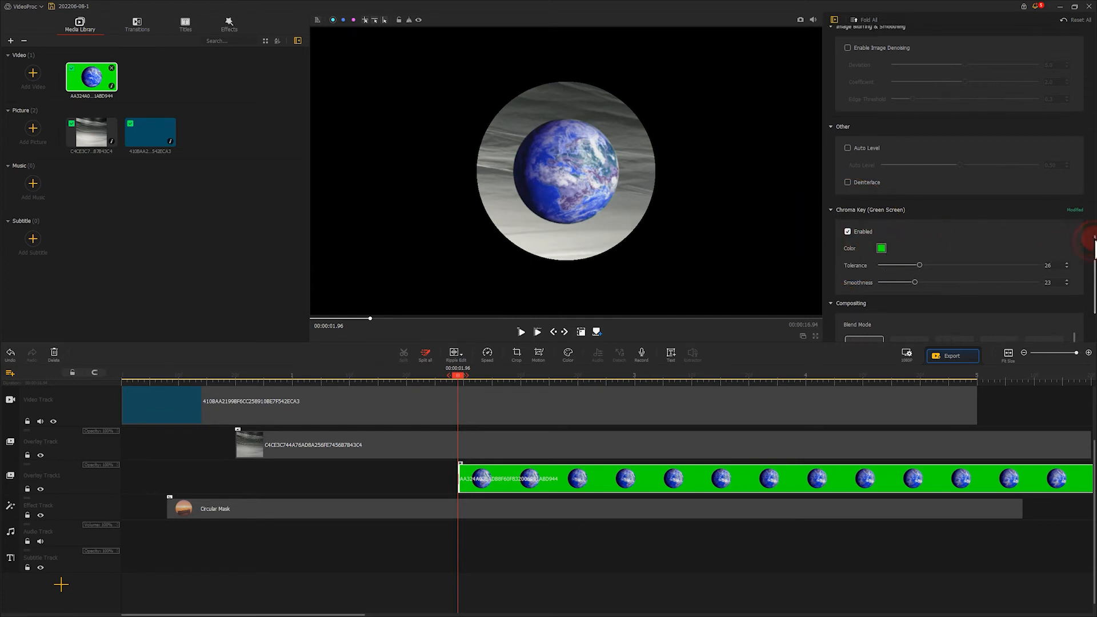
scroll("down", 3)
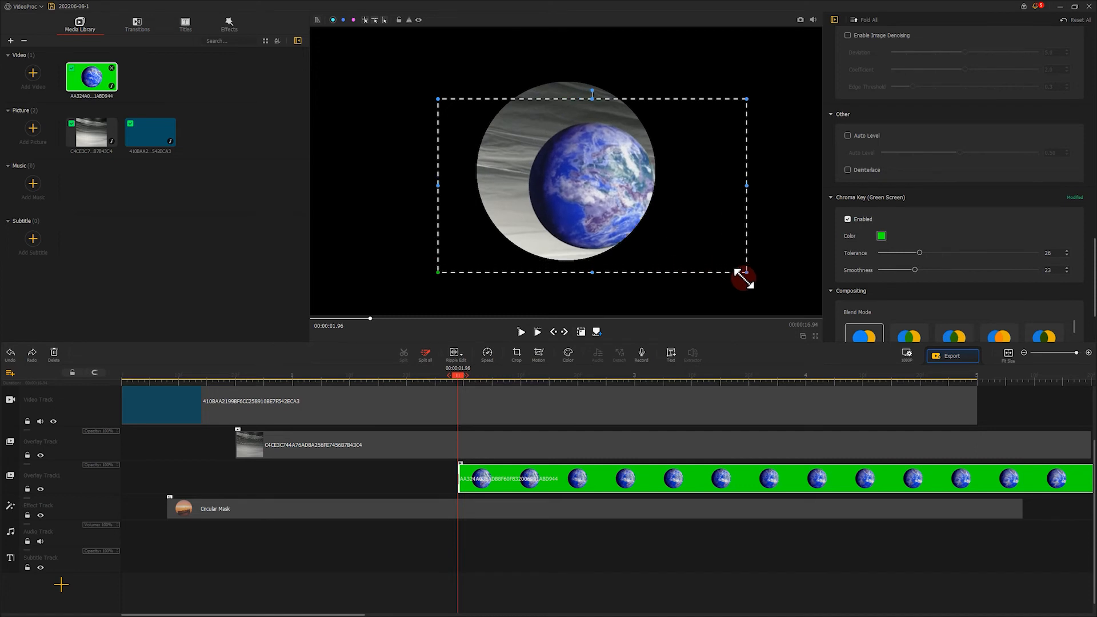
left_click_drag(746, 274, 784, 293)
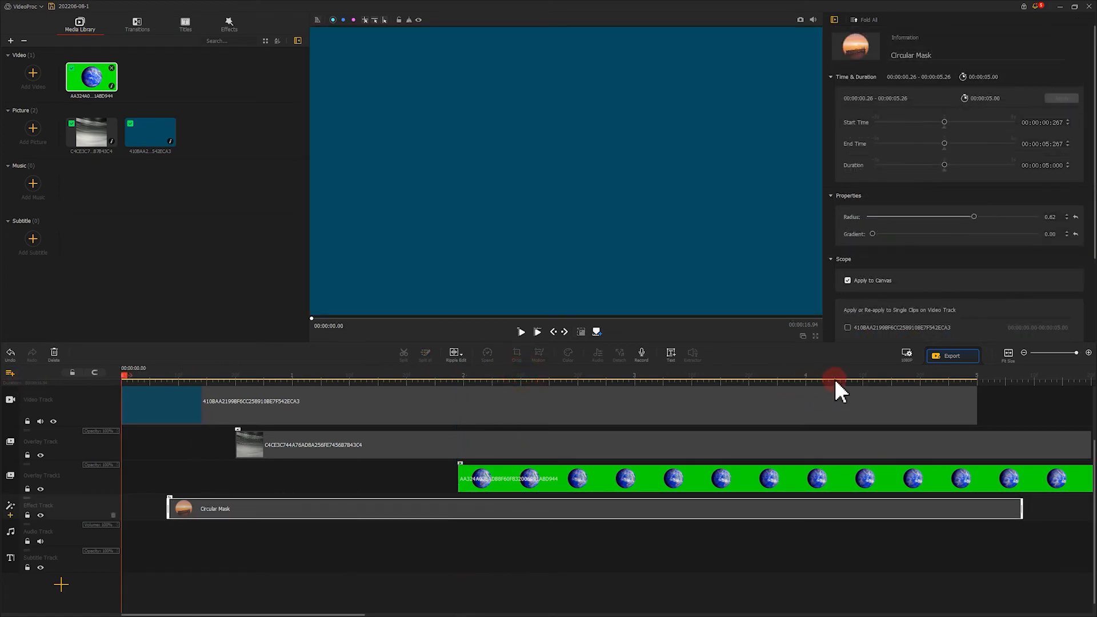
left_click(521, 332)
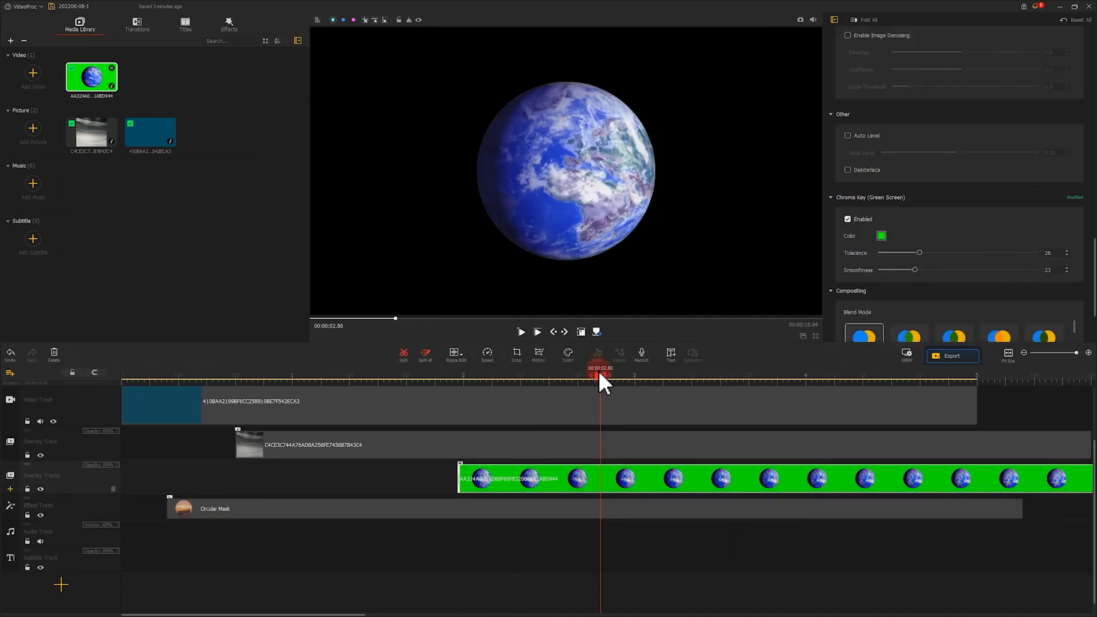
left_click(521, 332)
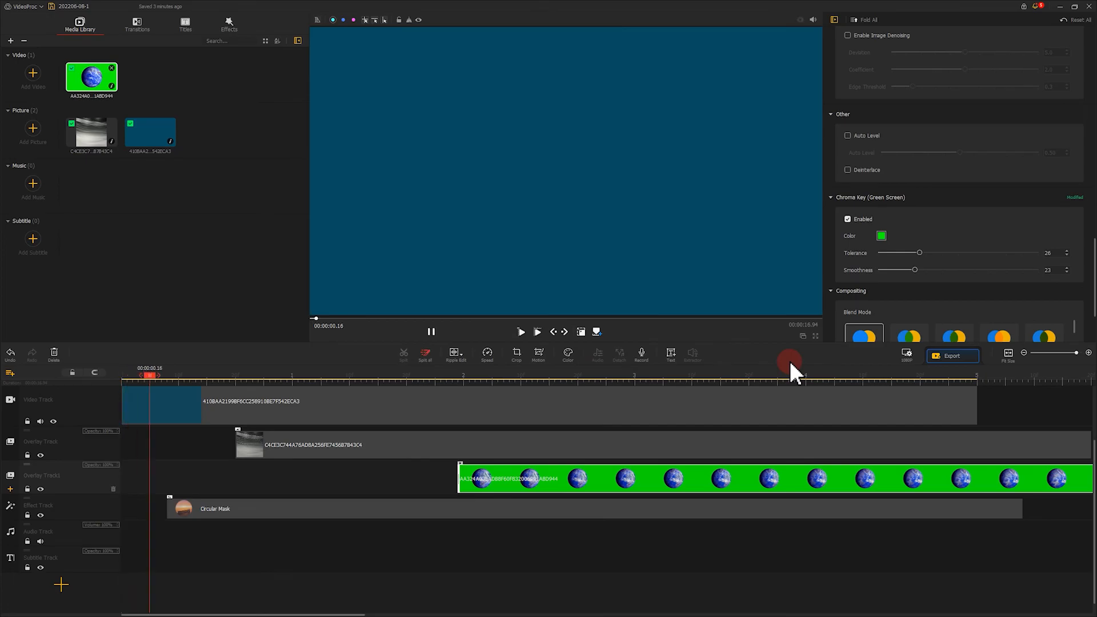